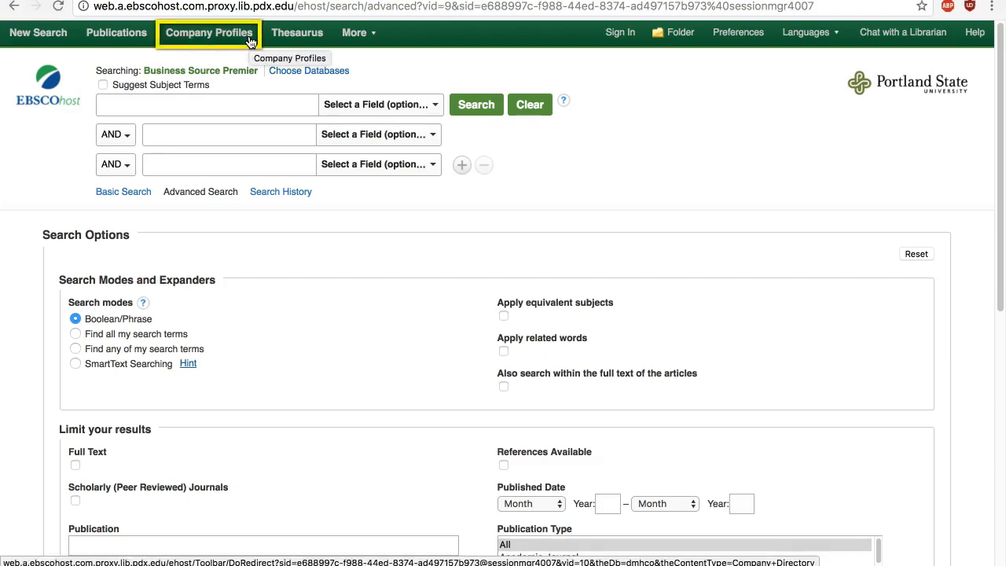
- Go to the Company Profiles directory from the advanced search page
{"action": "left_click", "coordinate": [207, 32]}
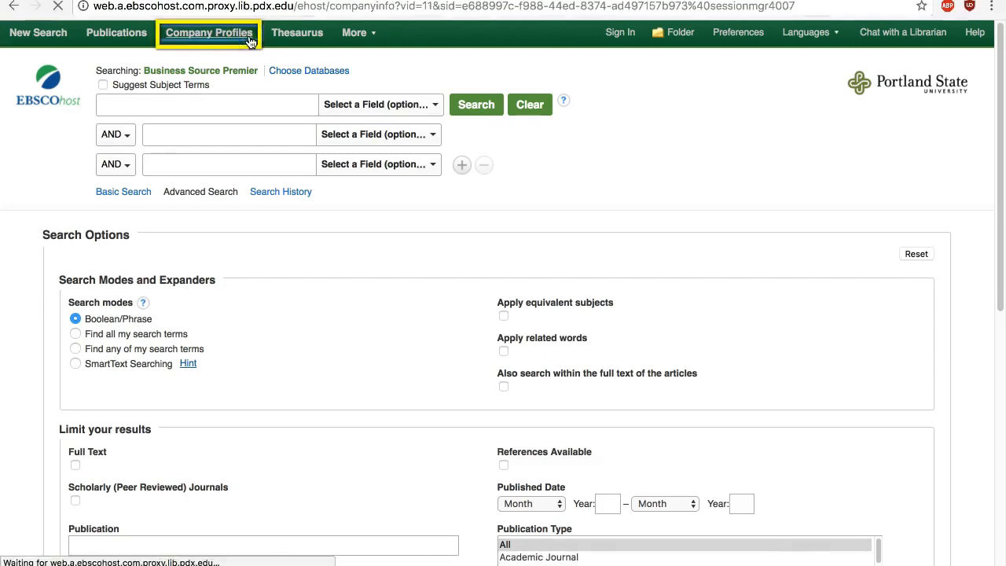
- Look up starbucks in Company Profiles matching any words and choose Starbucks Corporation's MarketLine report
{"action": "left_click", "coordinate": [207, 32]}
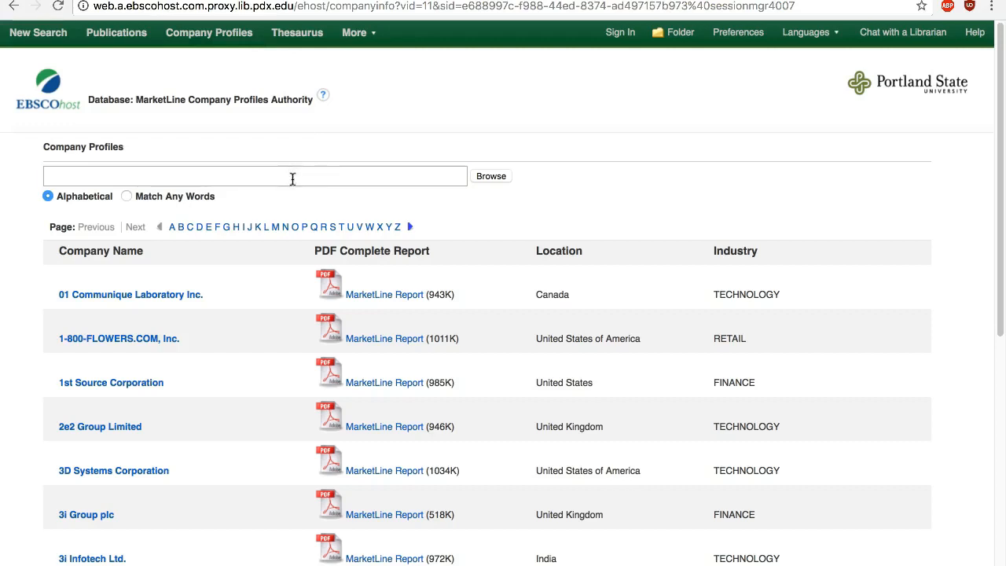
{"action": "type", "text": "starbucks"}
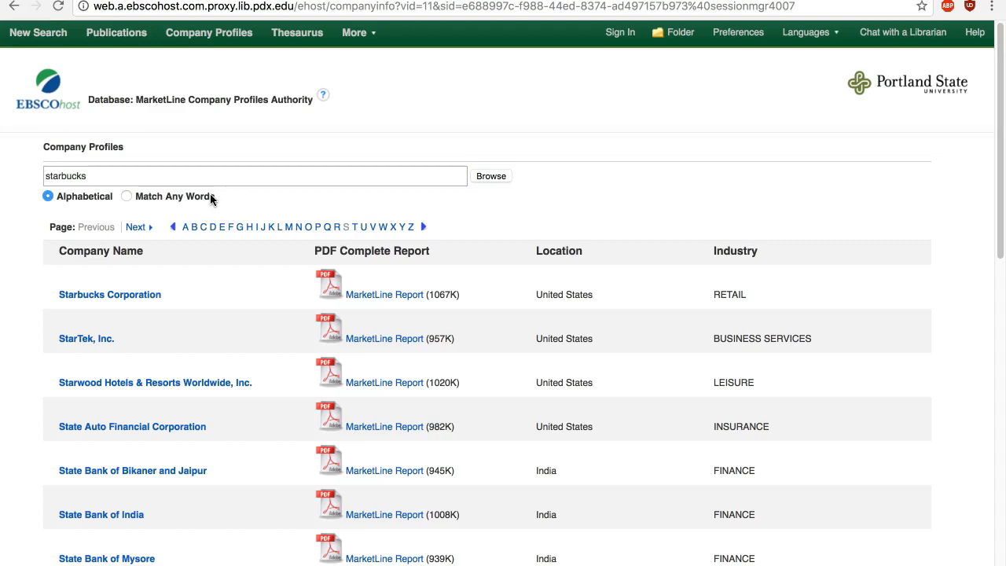
{"action": "left_click", "coordinate": [126, 195]}
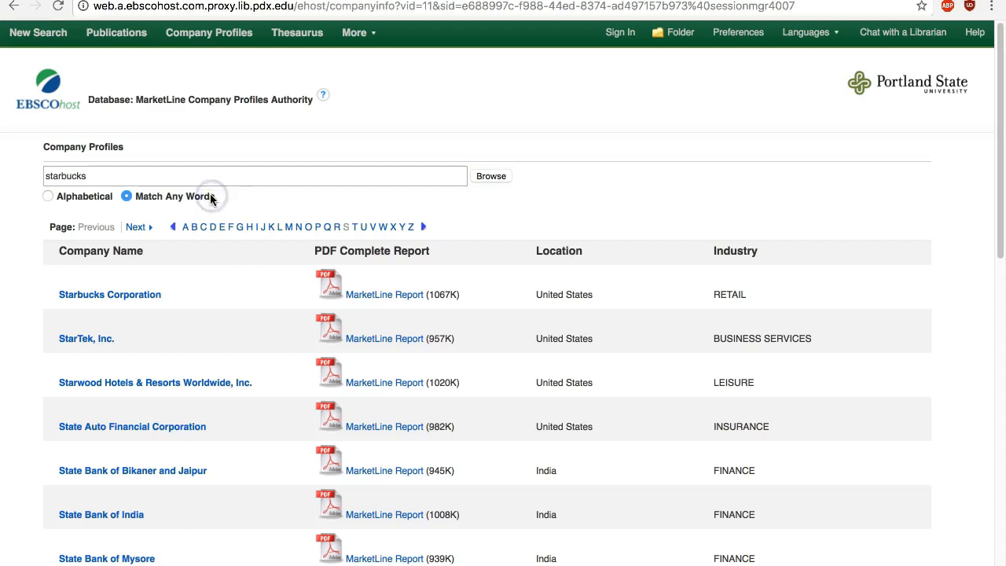
{"action": "left_click", "coordinate": [384, 293]}
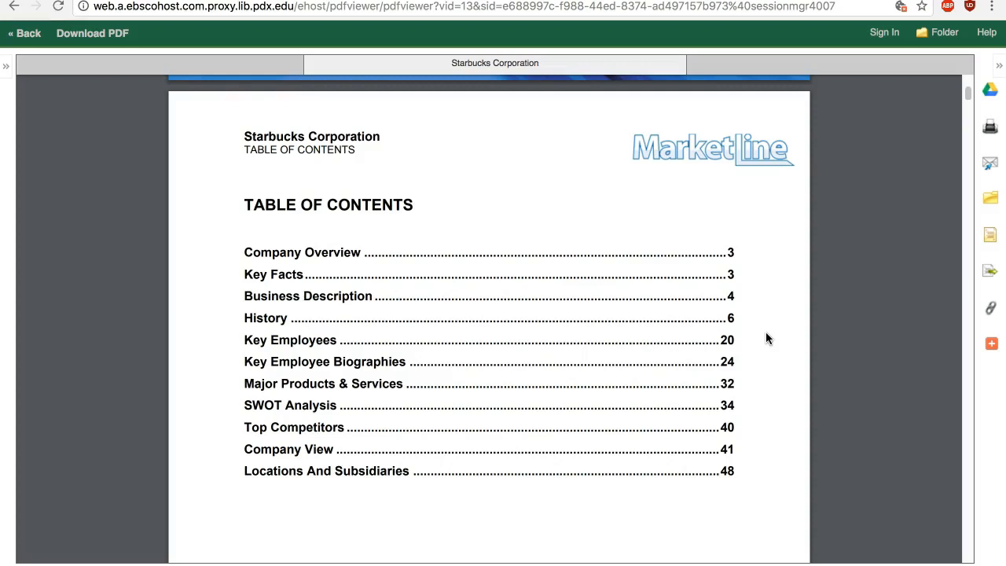
{"action": "mouse_move", "coordinate": [436, 415]}
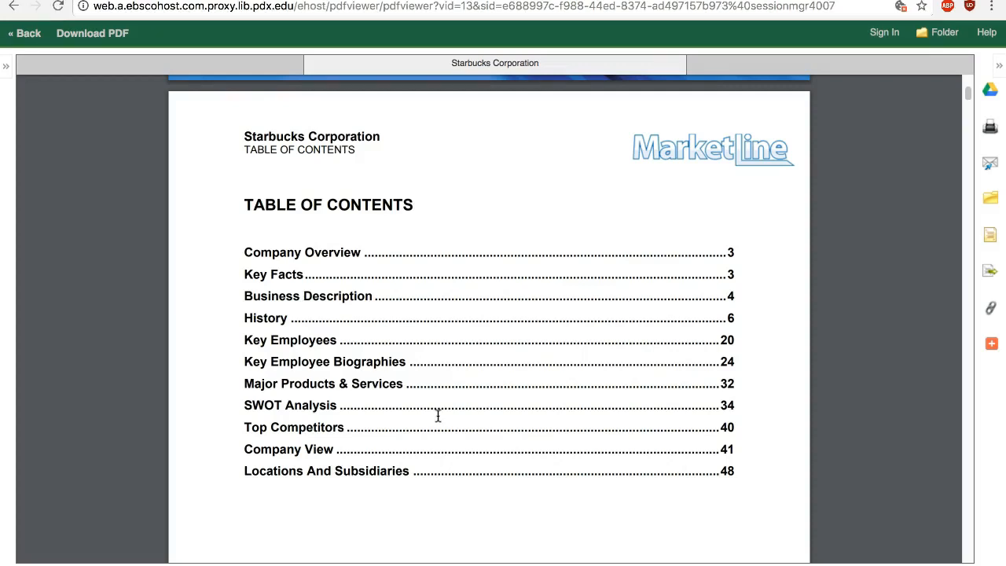
{"action": "mouse_move", "coordinate": [440, 416]}
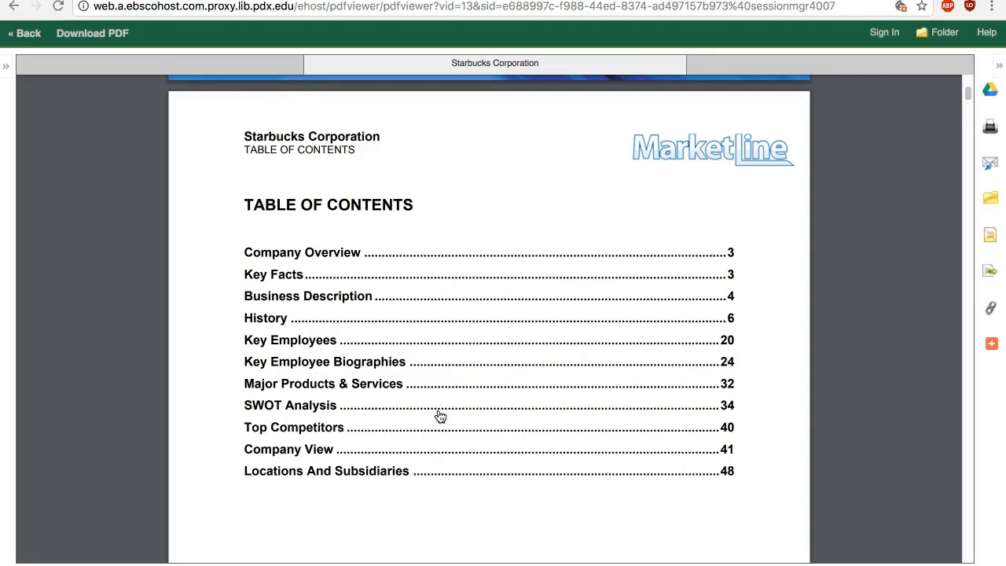
- Select the SWOT Analysis entry (page 34) in the report's table of contents
{"action": "left_click", "coordinate": [440, 409]}
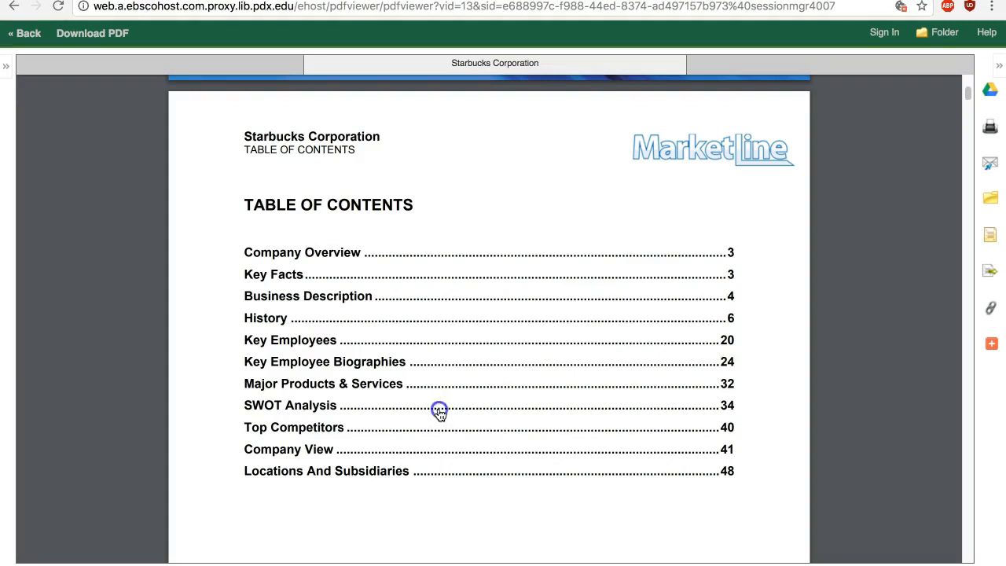
- Show the SWOT Analysis section and read down through strengths, weaknesses, opportunities and threats
{"action": "left_click", "coordinate": [289, 405]}
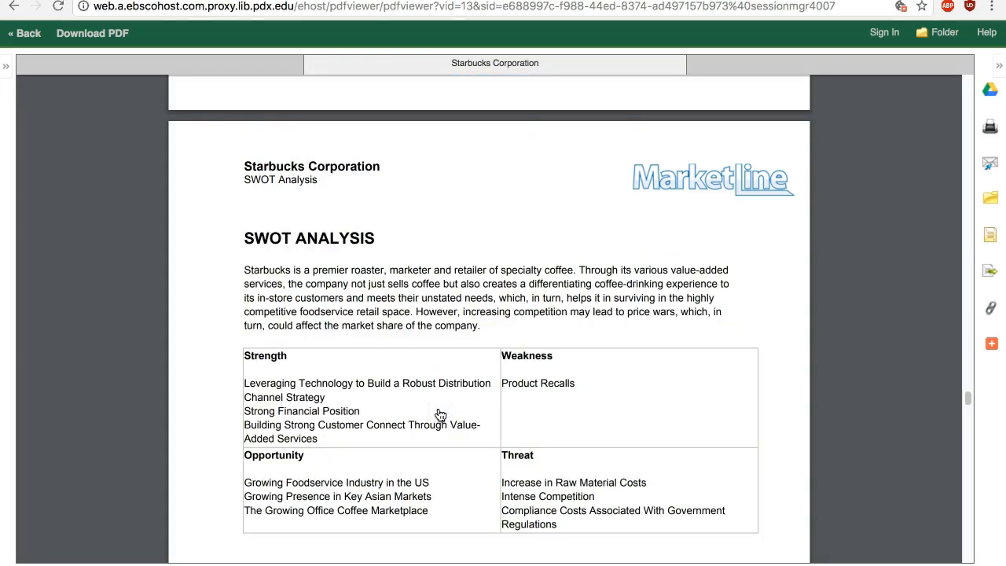
{"action": "mouse_move", "coordinate": [670, 411]}
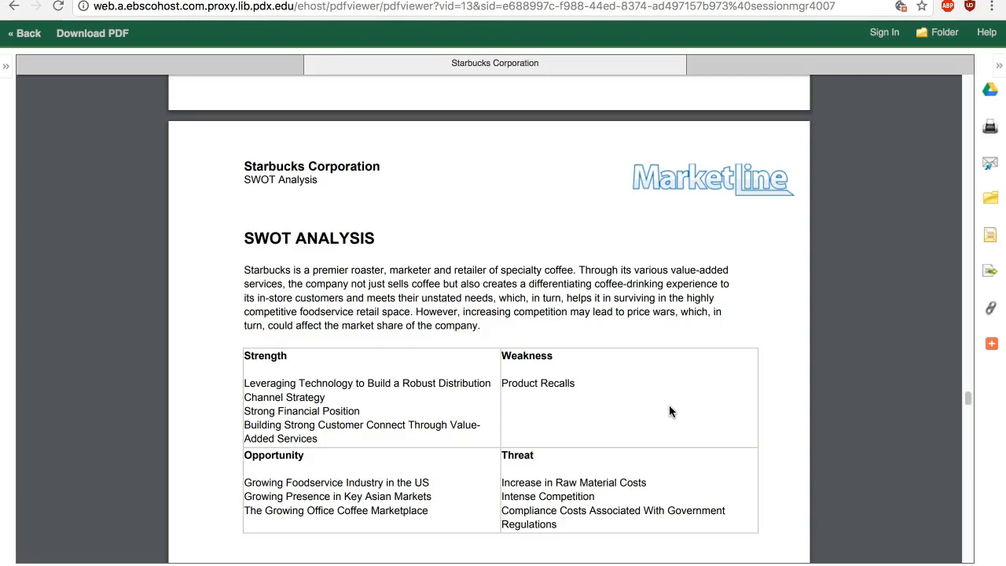
{"action": "scroll", "scroll_direction": "down", "scroll_amount": 3}
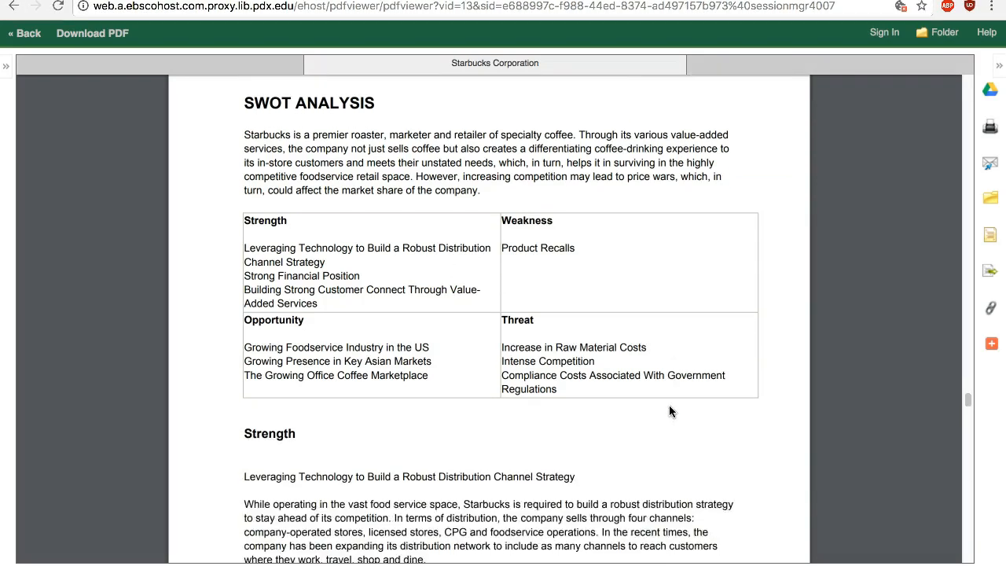
{"action": "scroll", "scroll_direction": "down", "scroll_amount": 3}
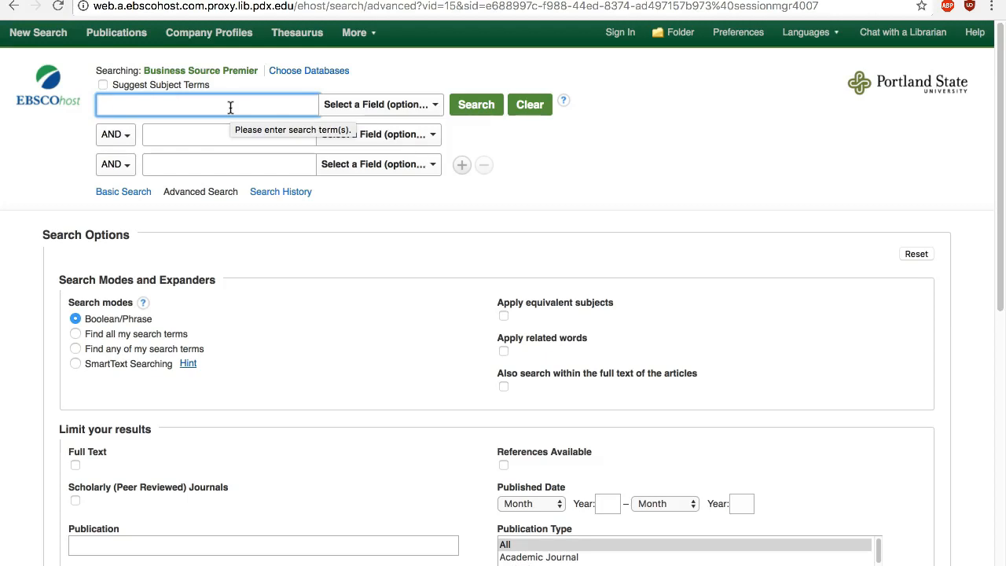
- Search the keywords starbucks swot, returning 22 results led by Starbucks SWOT Analysis reports
{"action": "type", "text": "starb"}
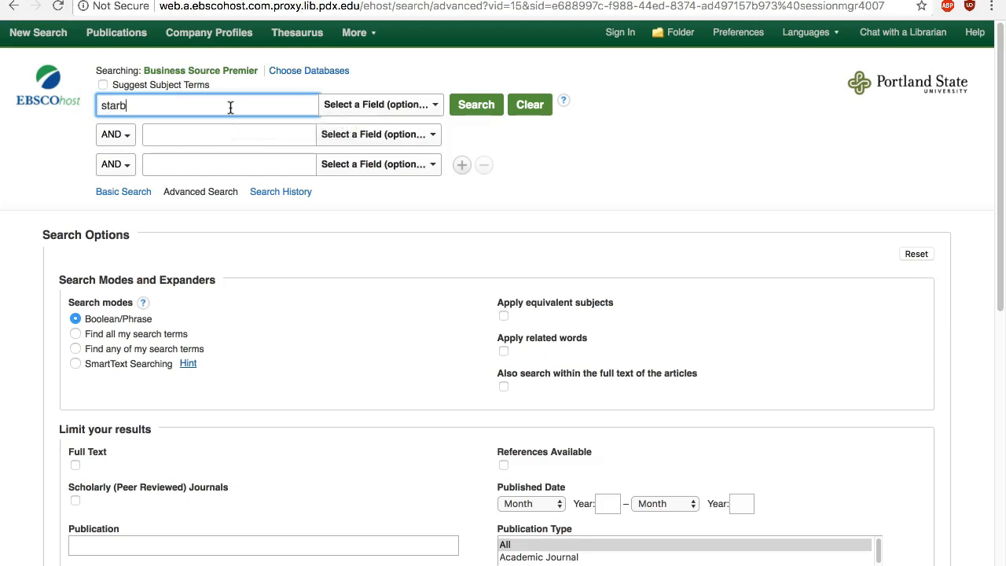
{"action": "left_click", "coordinate": [476, 104]}
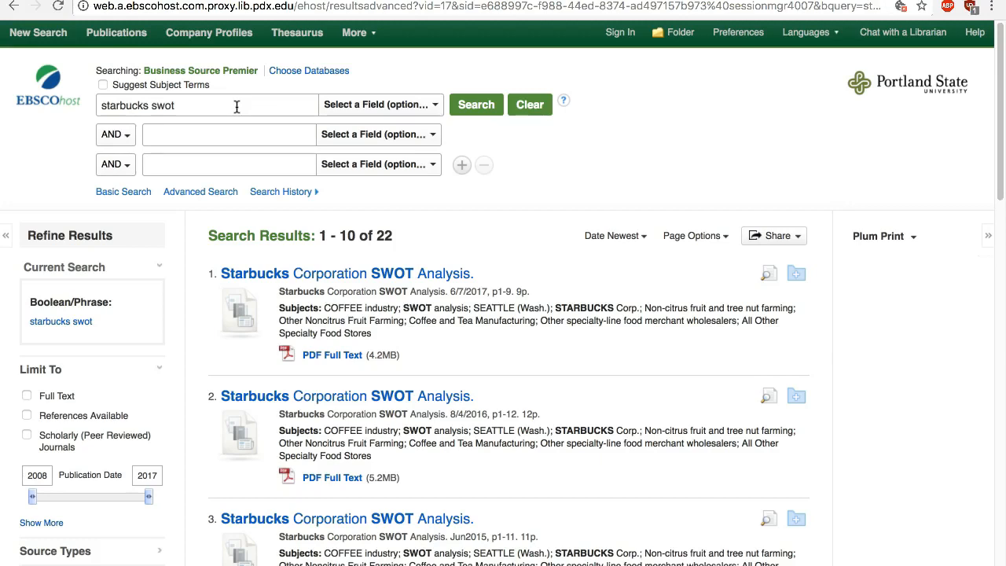